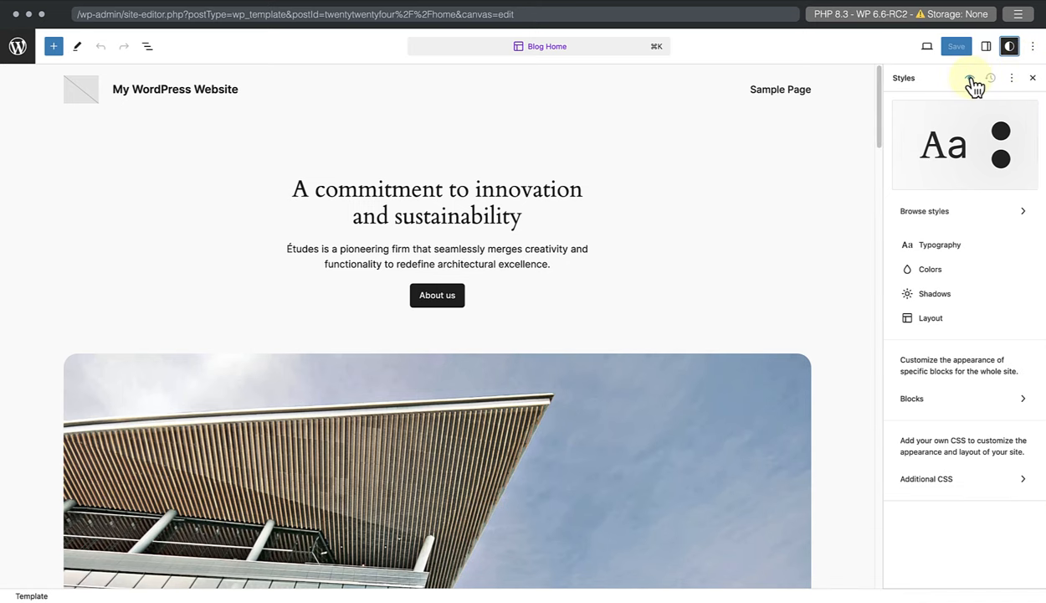
- Reach the Theme File Editor and accept the warning about editing theme files directly
left_click(970, 82)
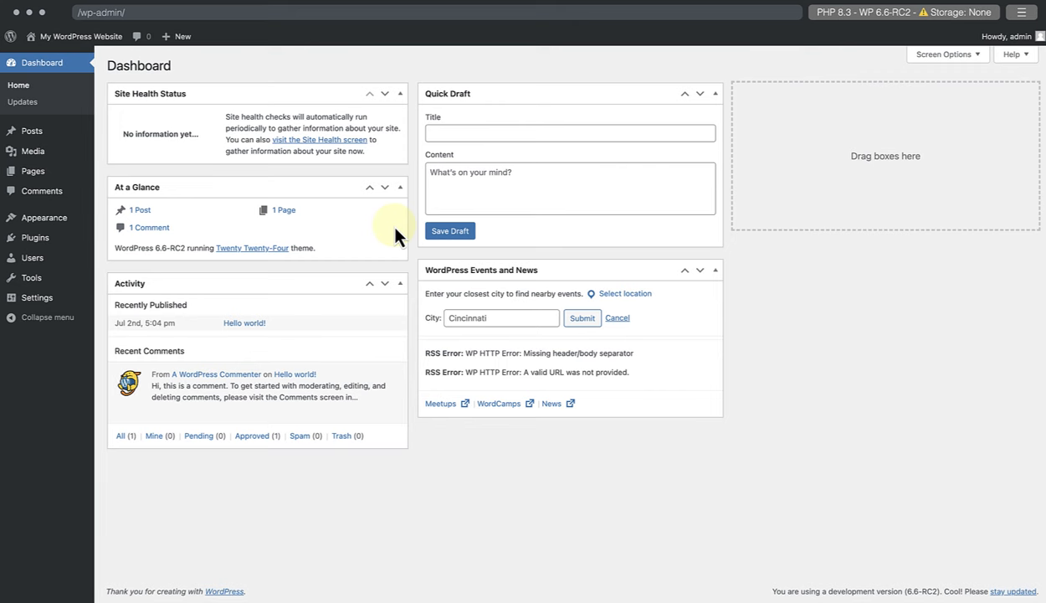
mouse_move(117, 278)
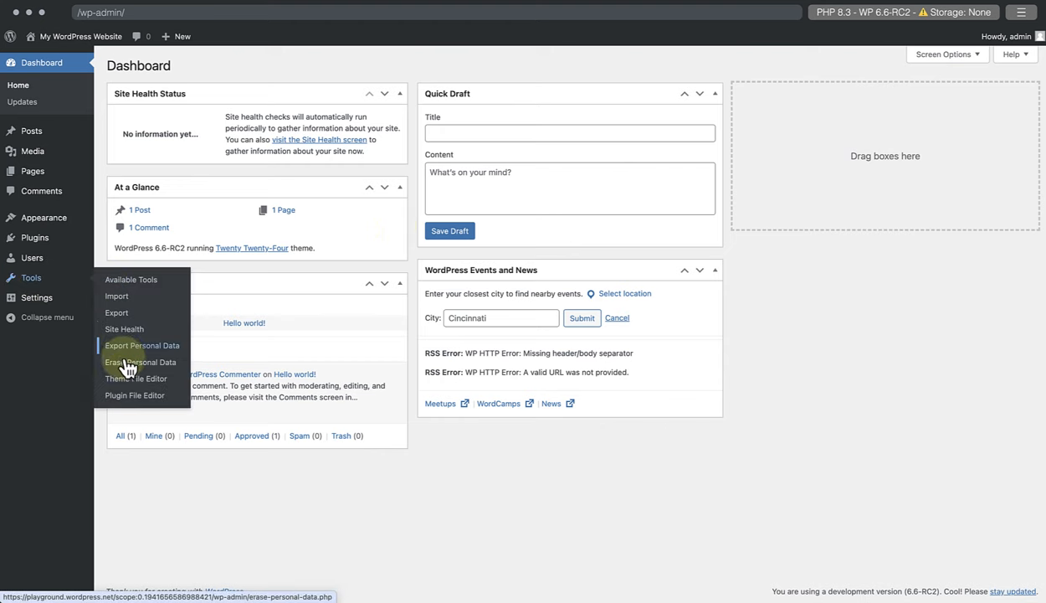
left_click(134, 378)
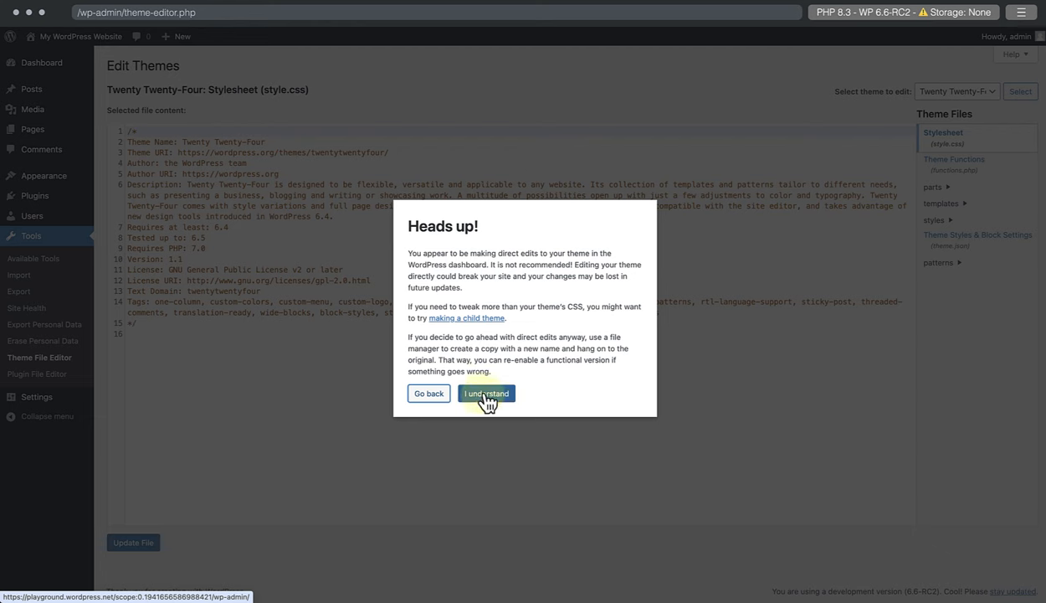
left_click(485, 393)
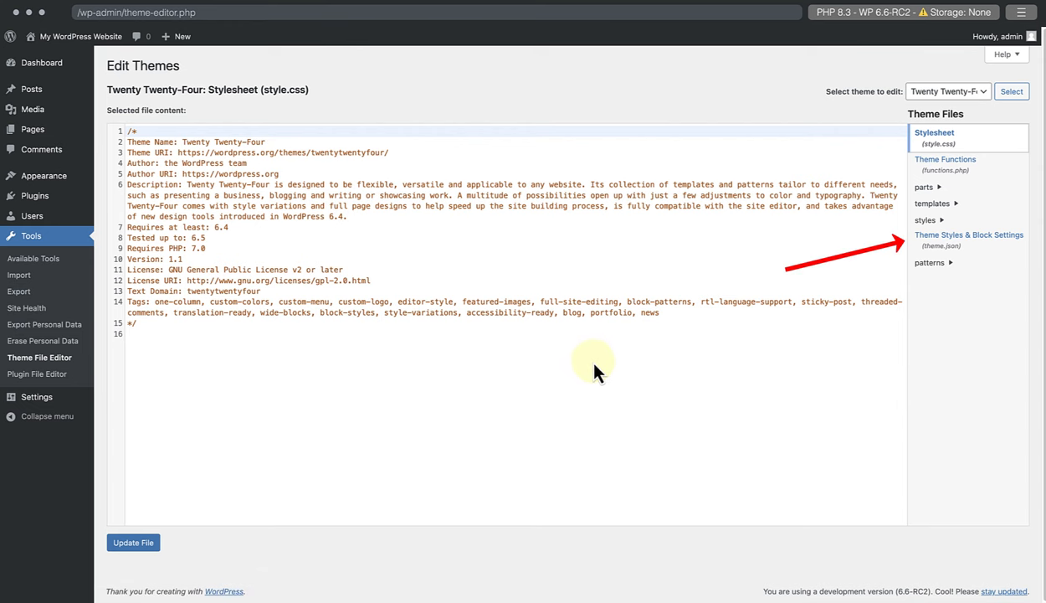
mouse_move(946, 243)
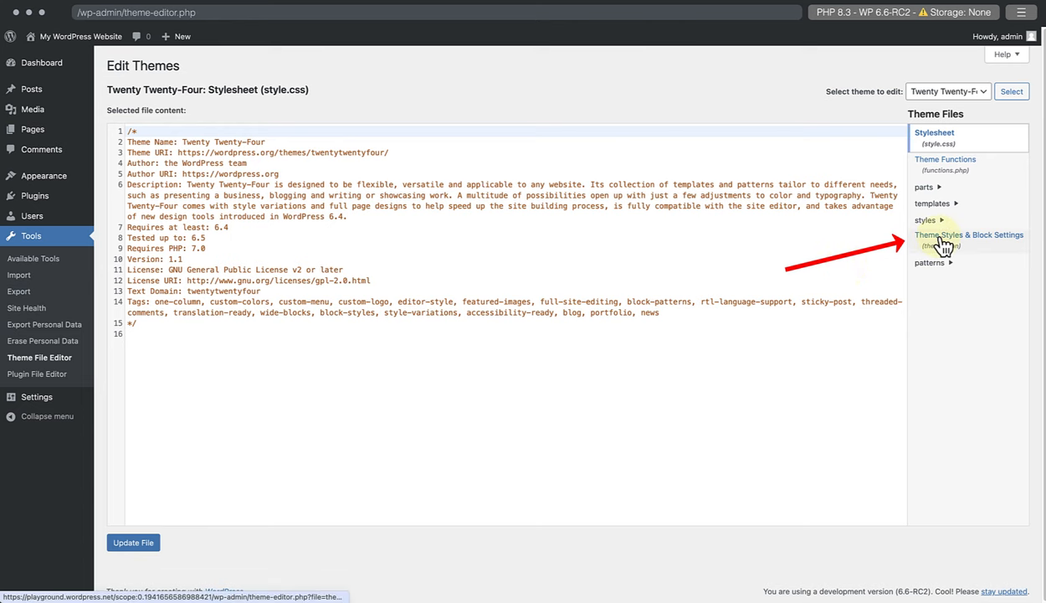
- Select Theme Styles & Block Settings (theme.json) of Twenty Twenty-Four for viewing
left_click(967, 234)
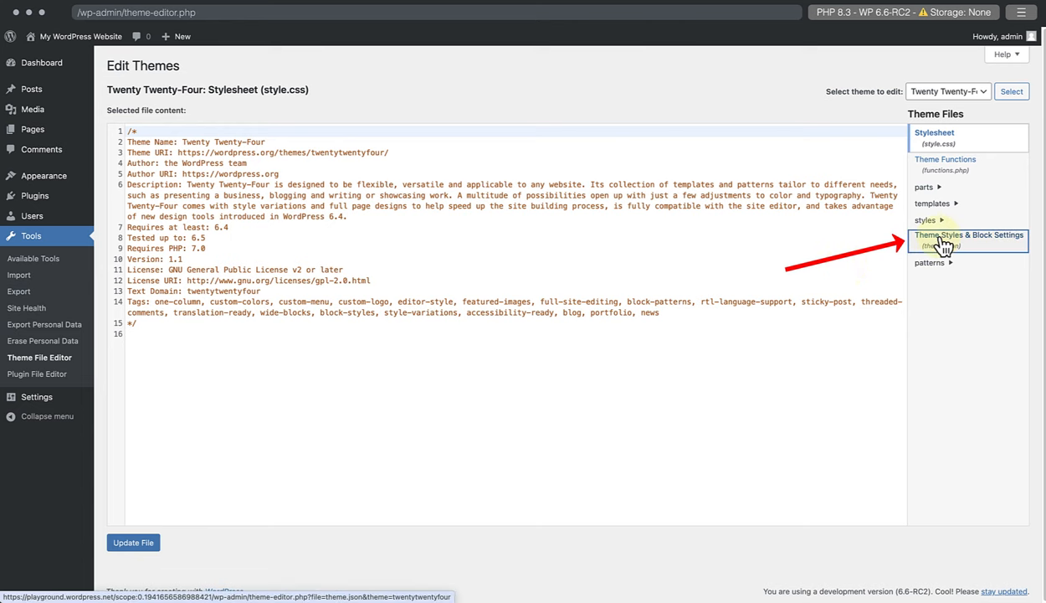
left_click(968, 239)
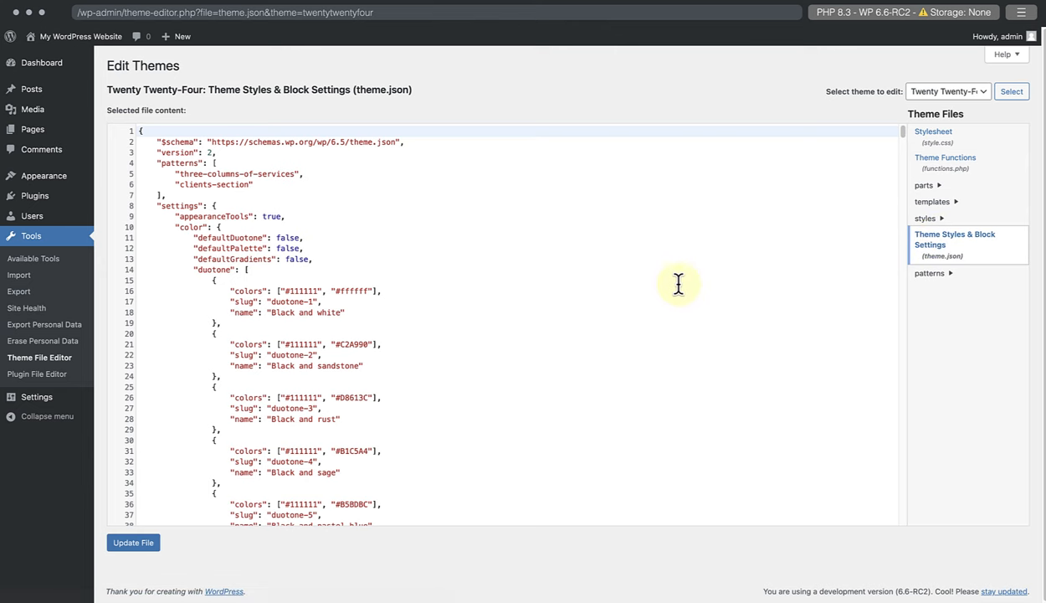
mouse_move(567, 305)
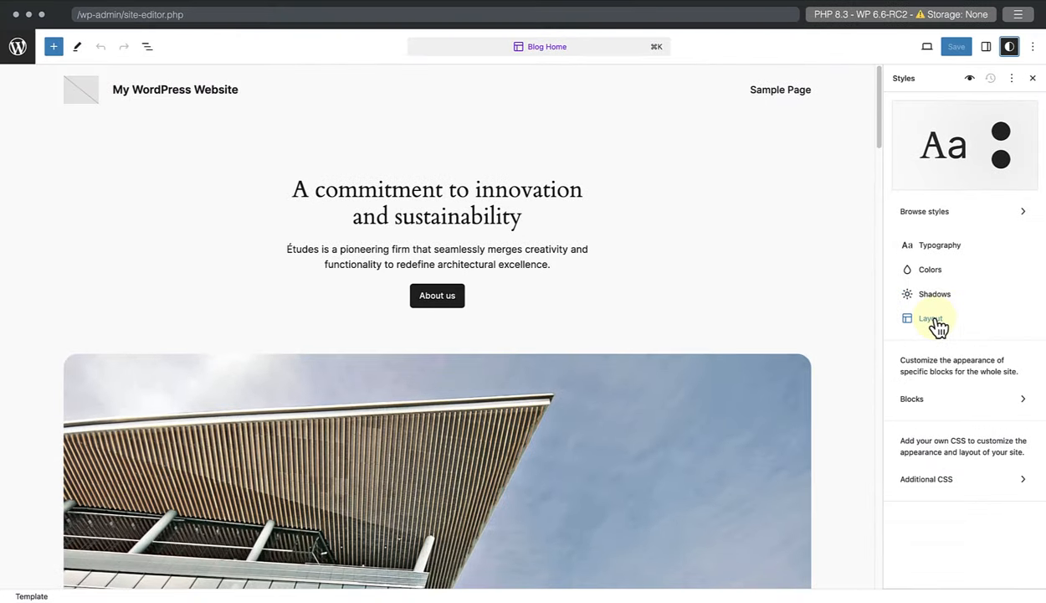
- In Styles > Layout, change the Content width from 620 to 650 px and save
left_click(930, 318)
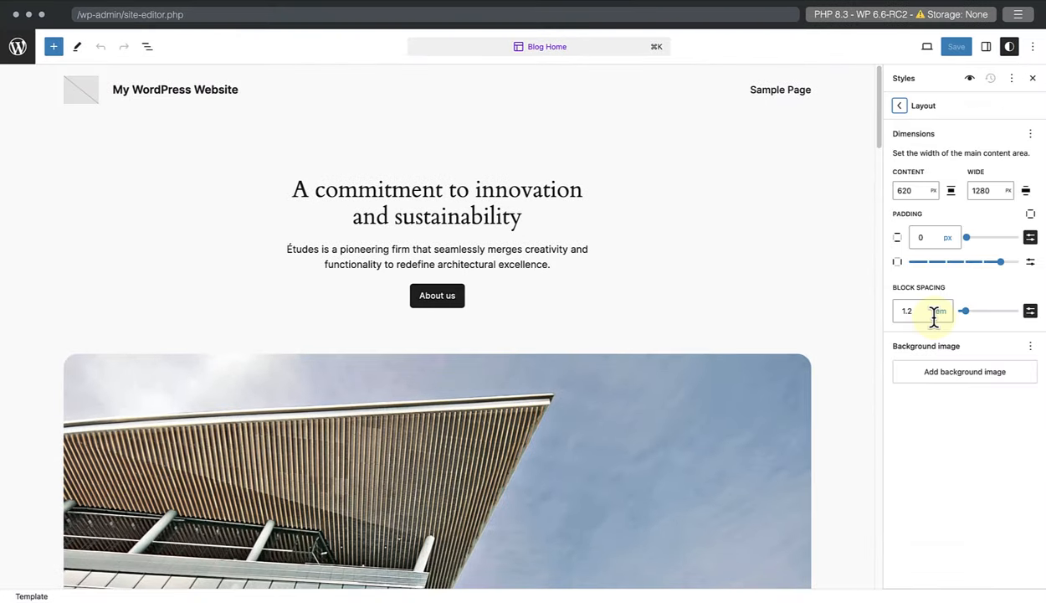
left_click(912, 190)
type("650")
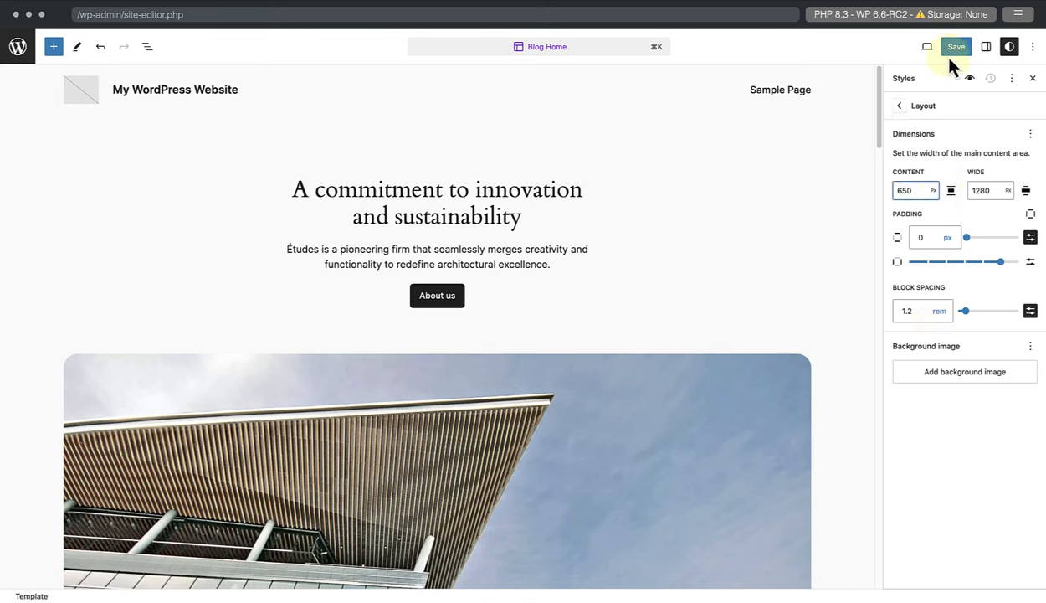
left_click(954, 47)
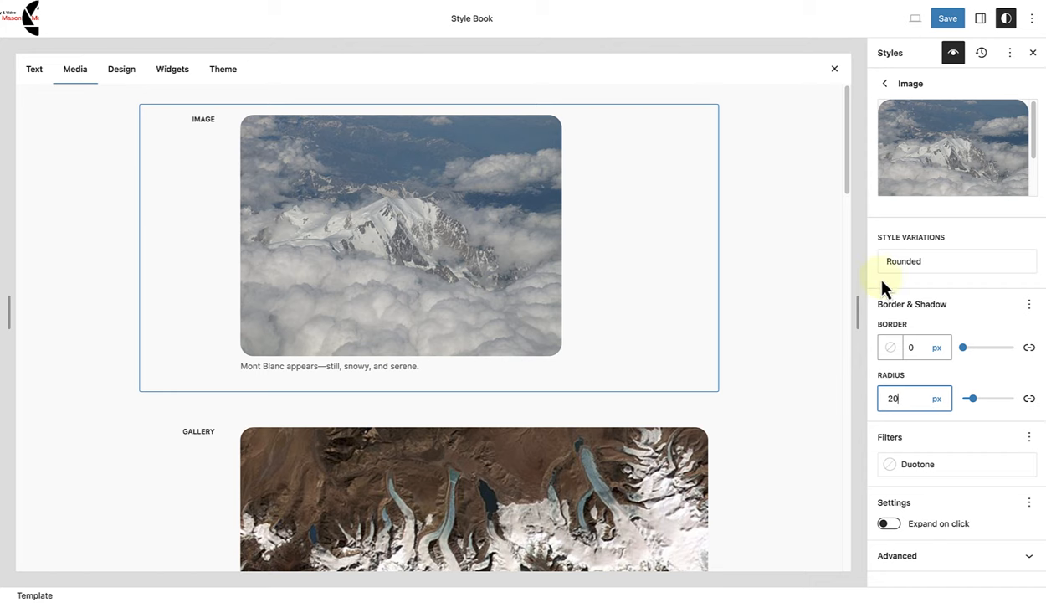
- Save the Image block's 20 px corner radius so the site styles update
left_click(947, 17)
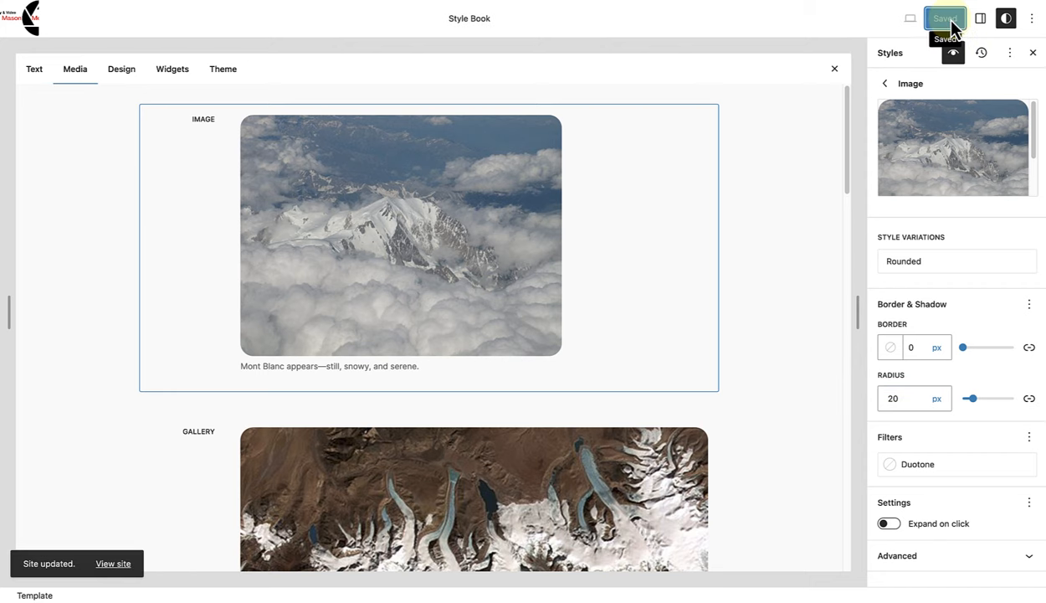